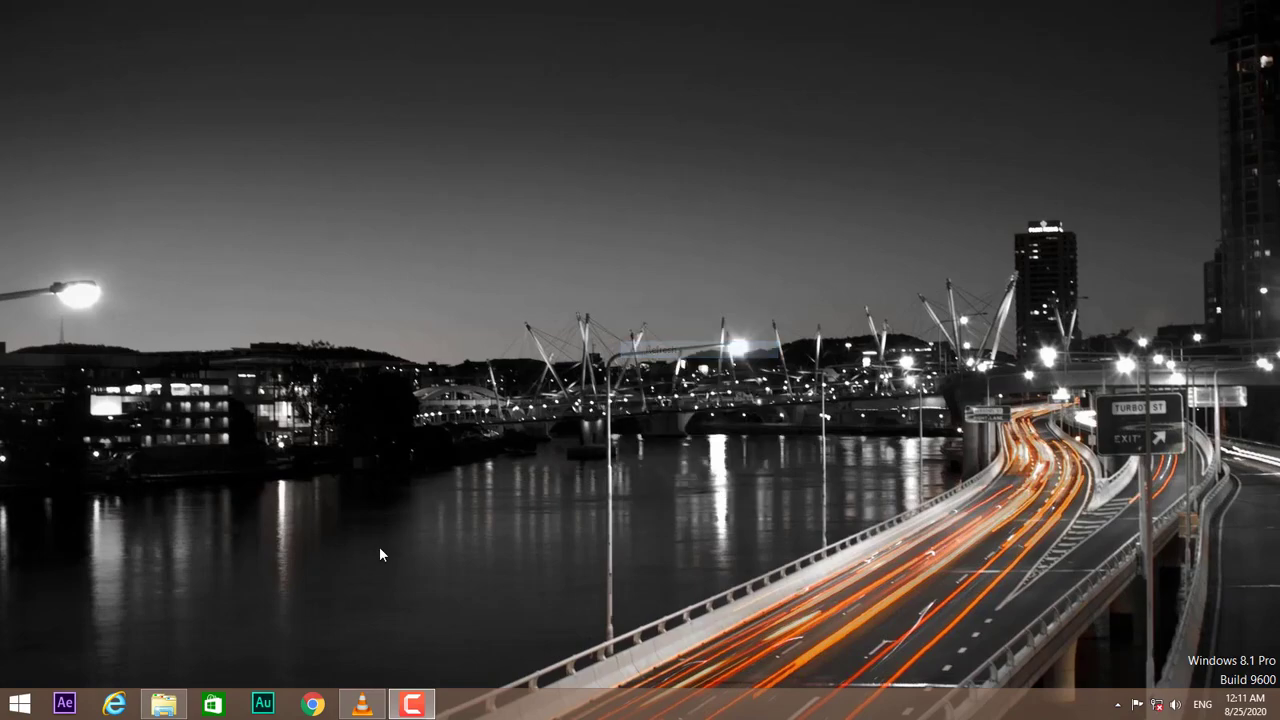
# Go from the Adobe Photoshop 2020 installer folder through products into the PHSP folder.
pyautogui.click(164, 703)
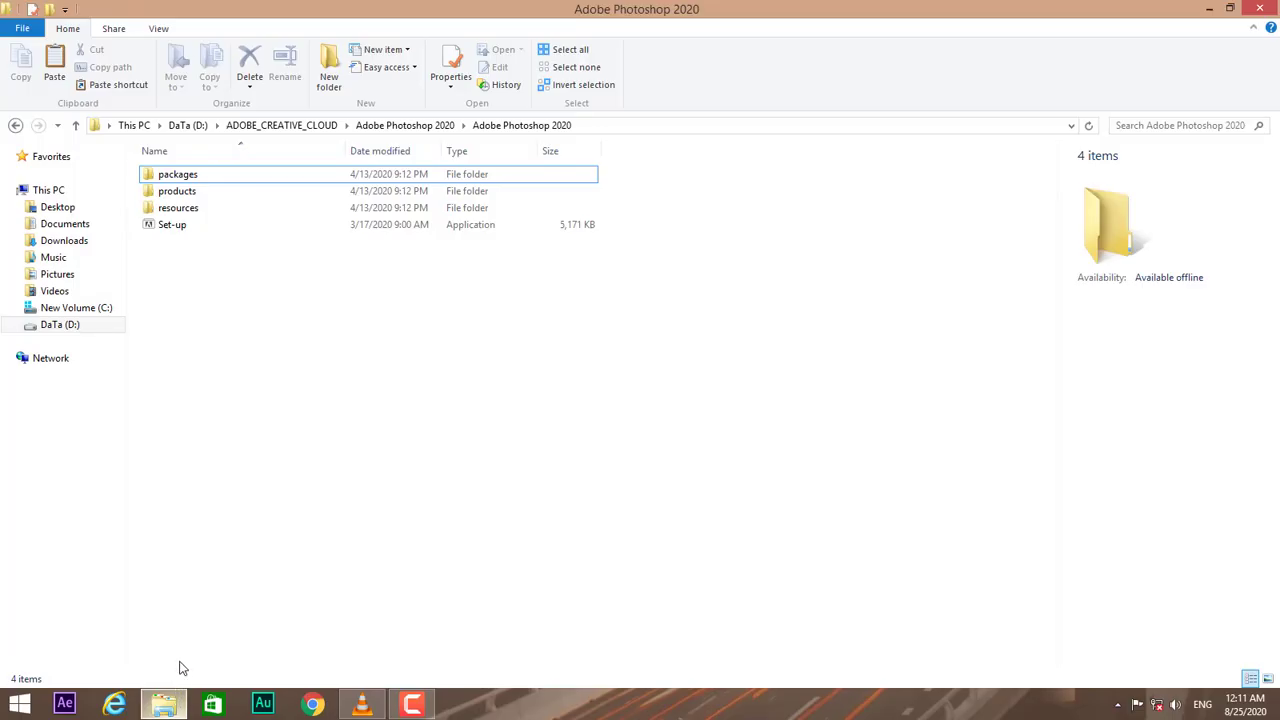
pyautogui.click(521, 125)
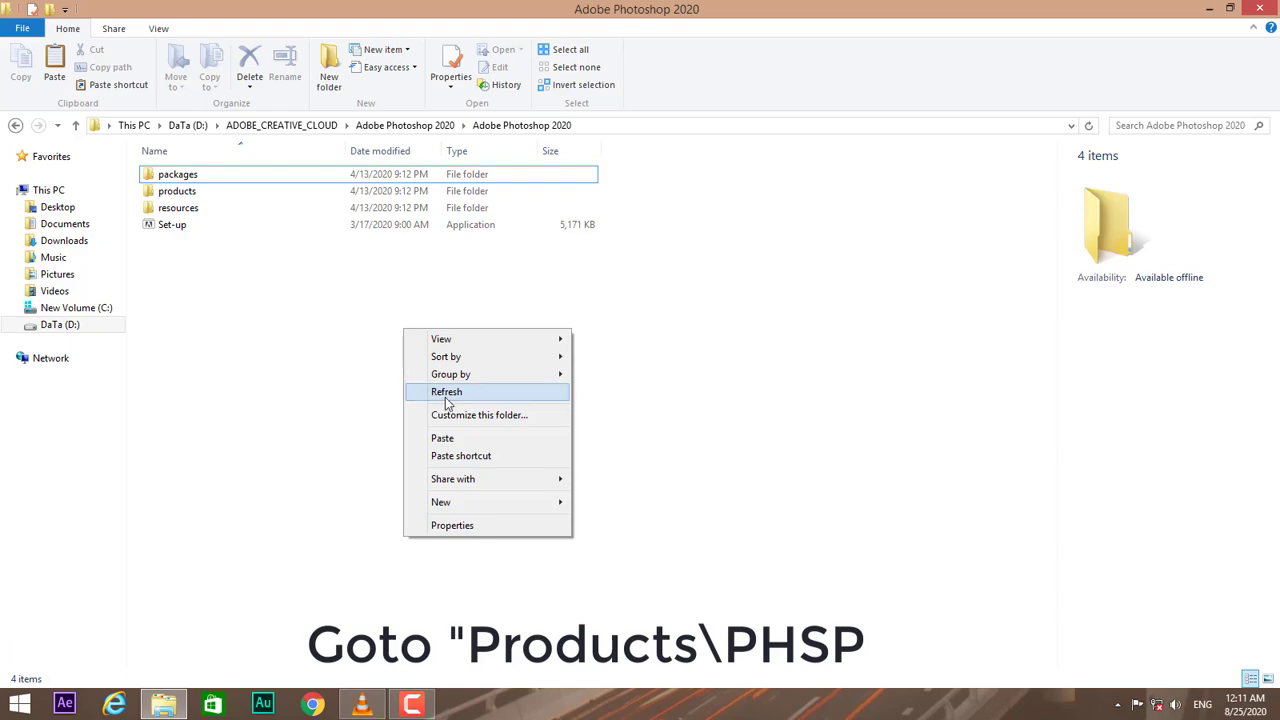
pyautogui.click(177, 190)
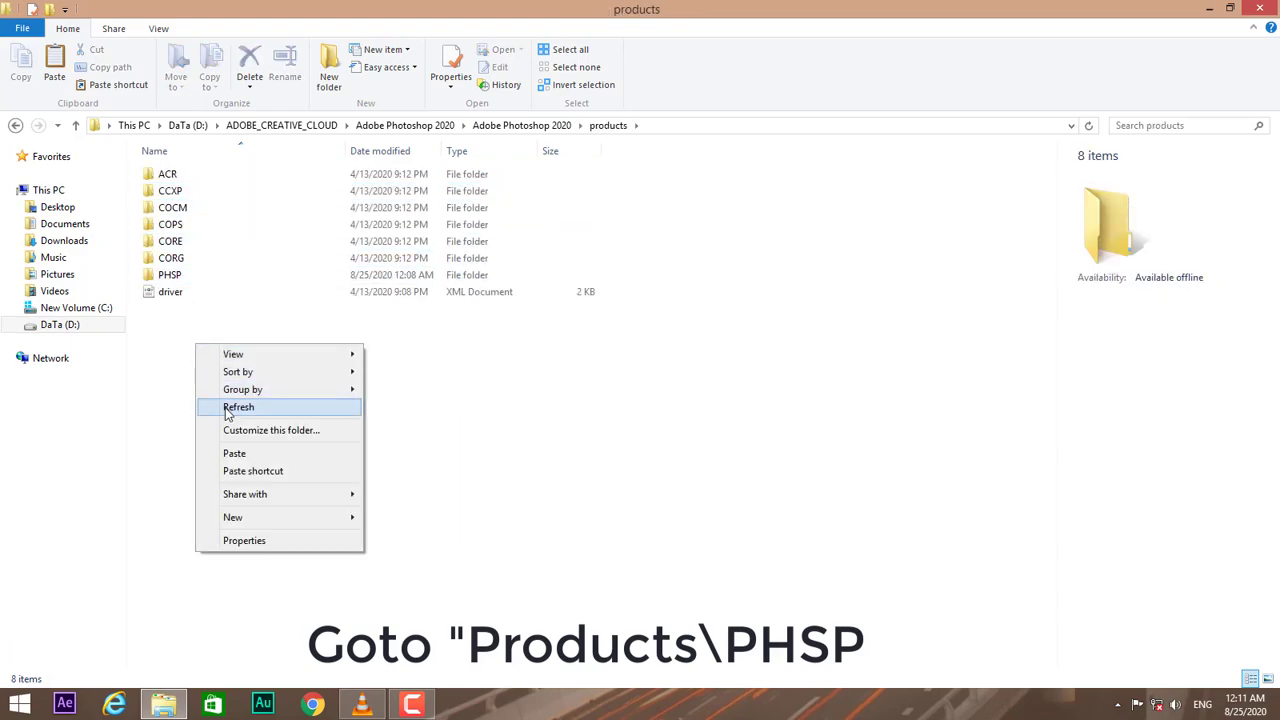
pyautogui.click(169, 274)
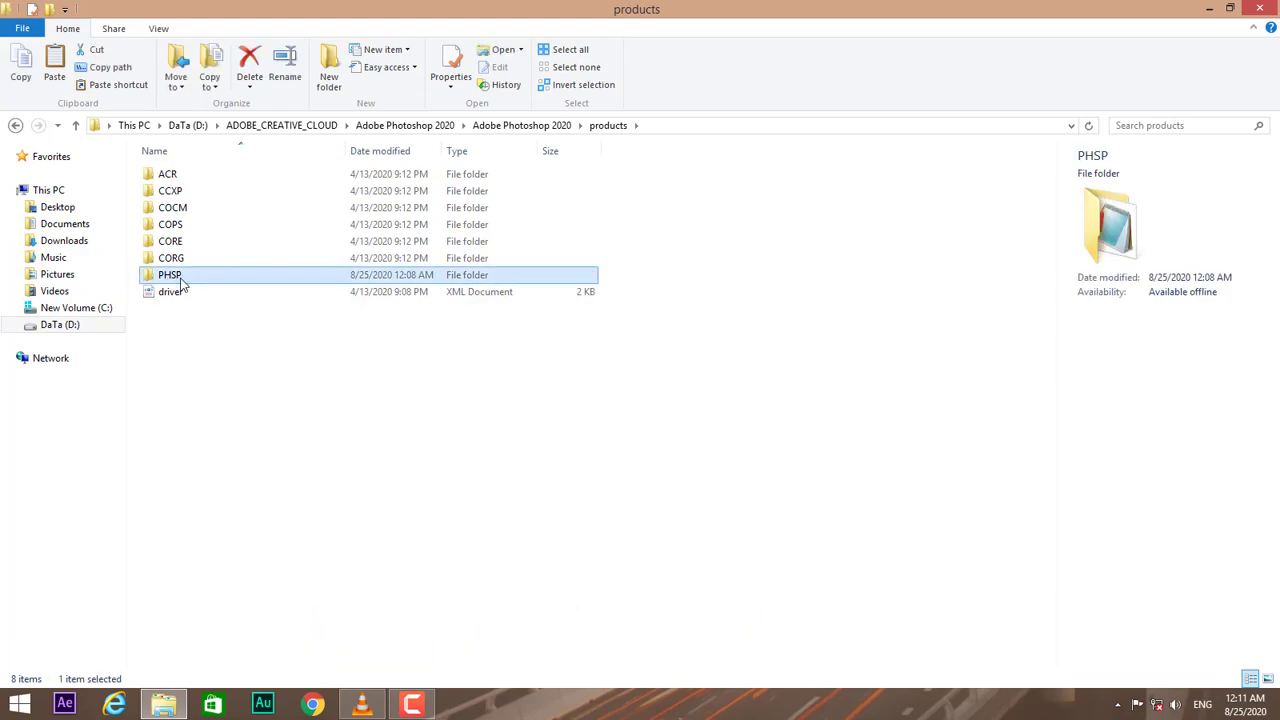
pyautogui.doubleClick(169, 274)
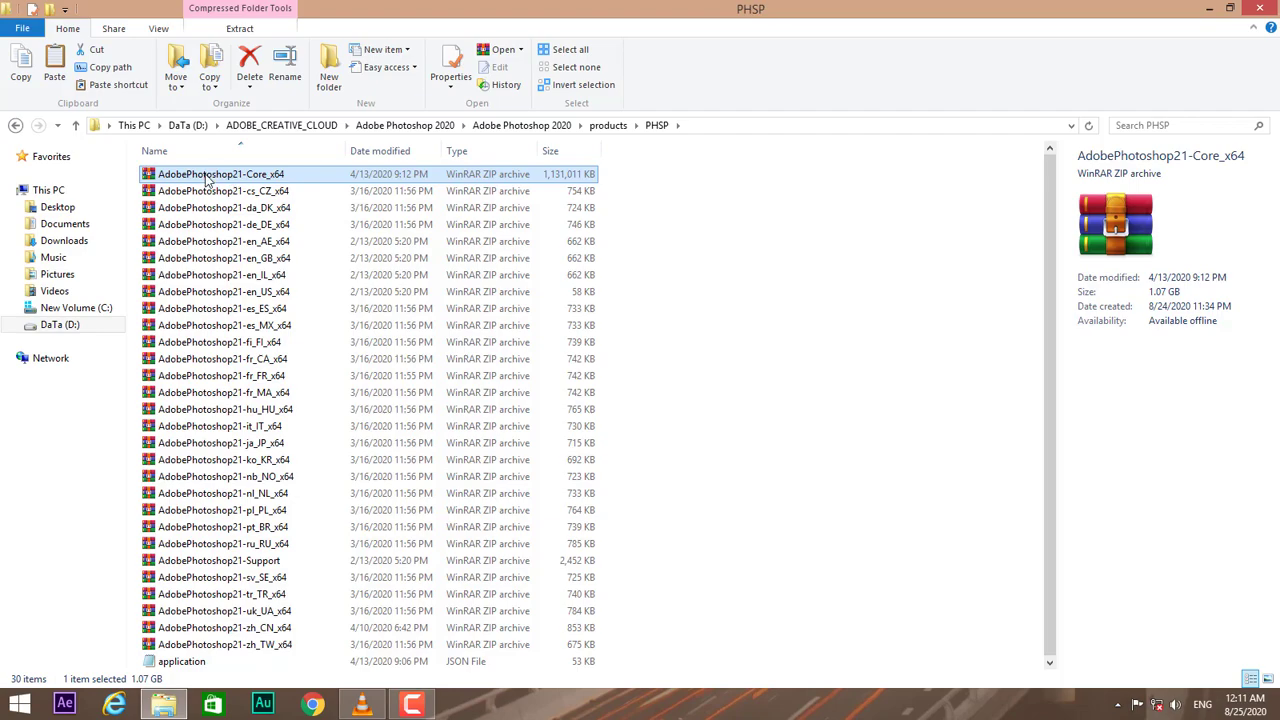
# Extract AdobePhotoshop21-Core_x64 with WinRAR into an AdobePhotoshop21-Core_x64 folder.
pyautogui.rightClick(220, 174)
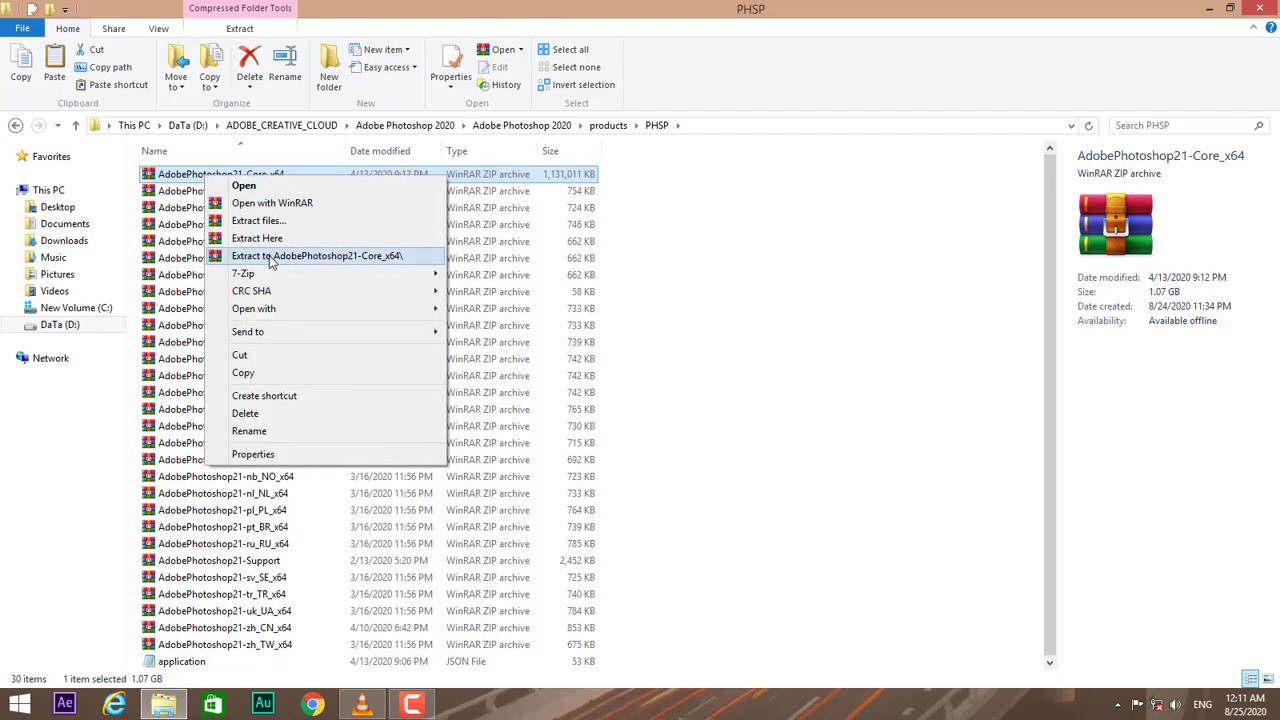
pyautogui.click(314, 255)
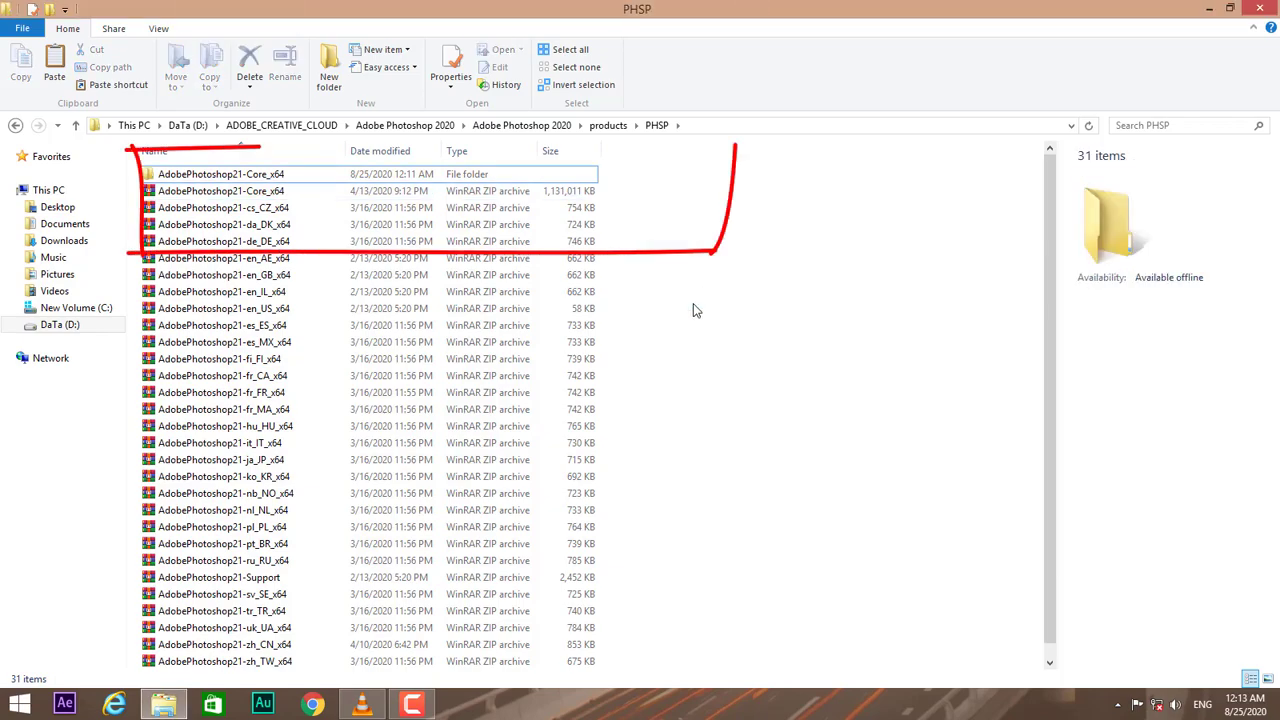
# Open the extracted AdobePhotoshop21-Core_x64 > 1 > Application folder.
pyautogui.doubleClick(221, 173)
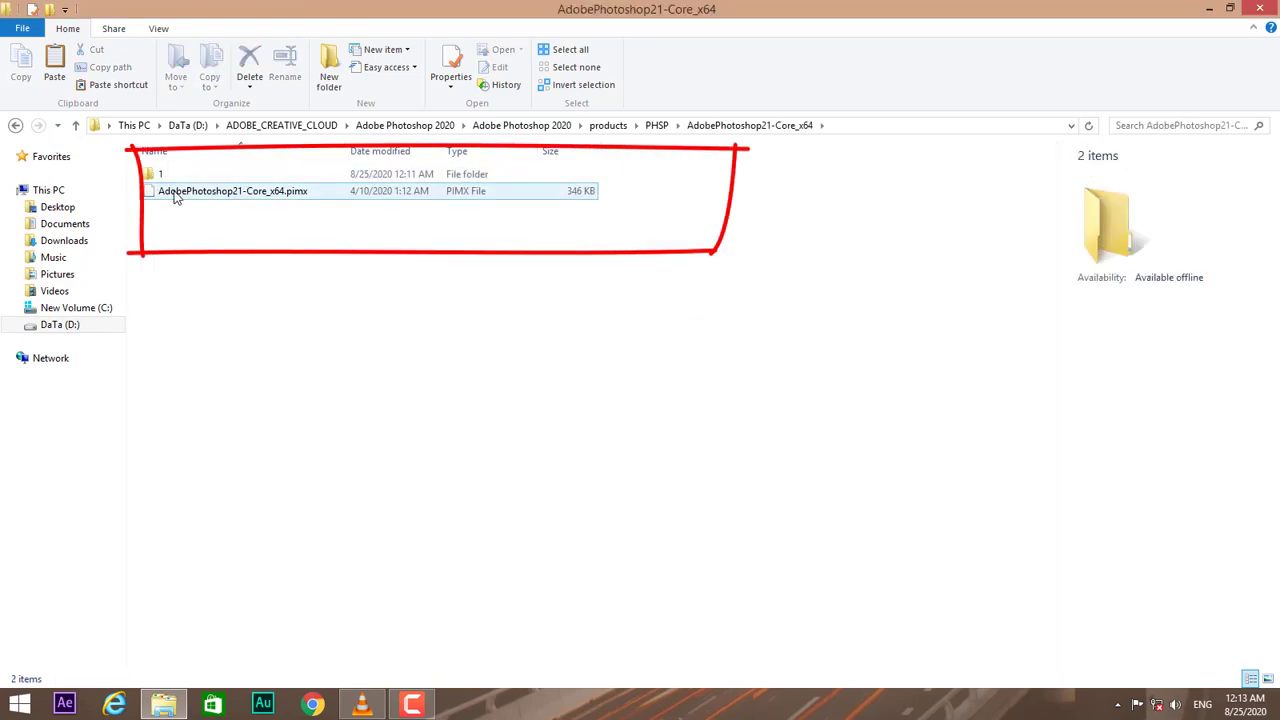
pyautogui.doubleClick(160, 173)
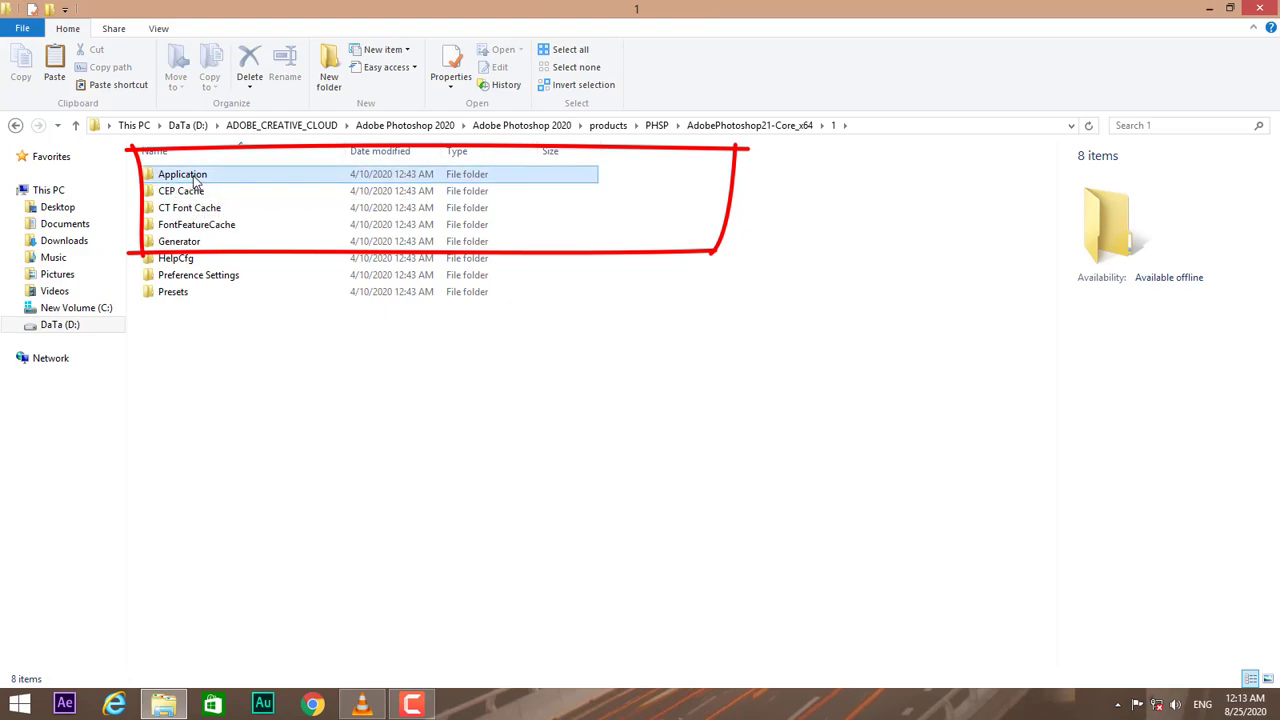
pyautogui.doubleClick(182, 173)
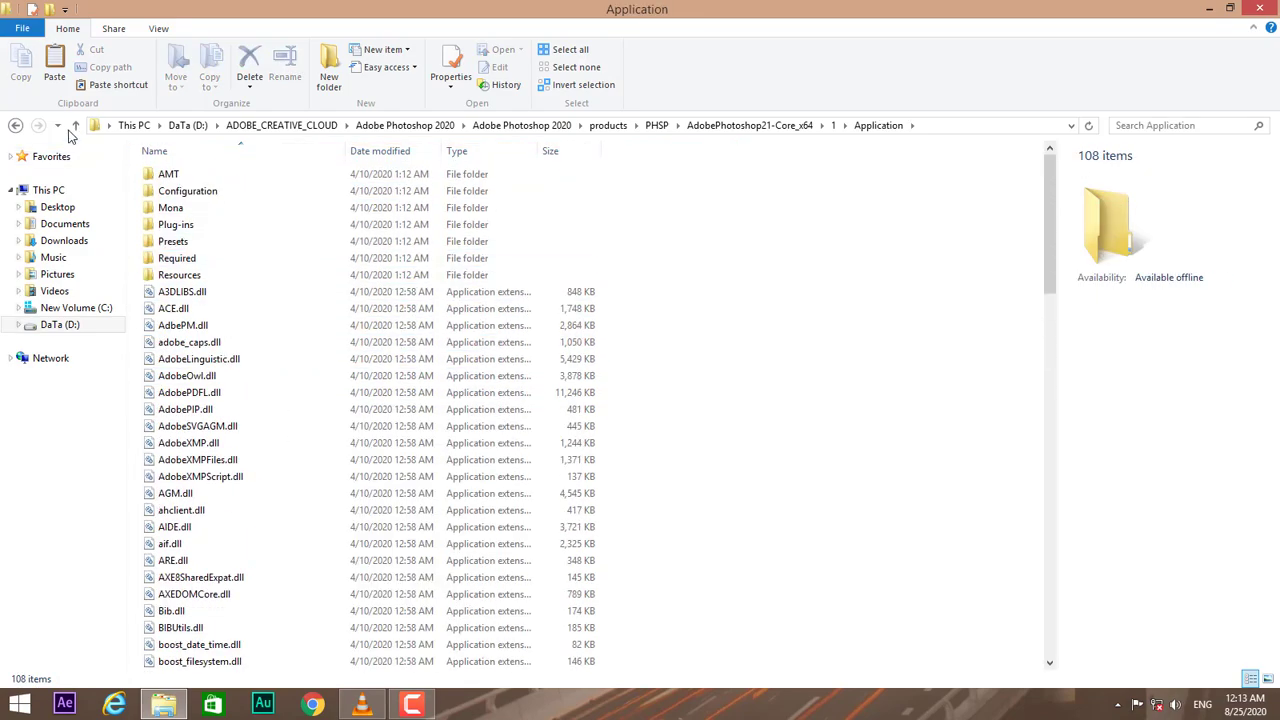
# Cut all 108 items in Application and go up one folder level.
pyautogui.click(570, 49)
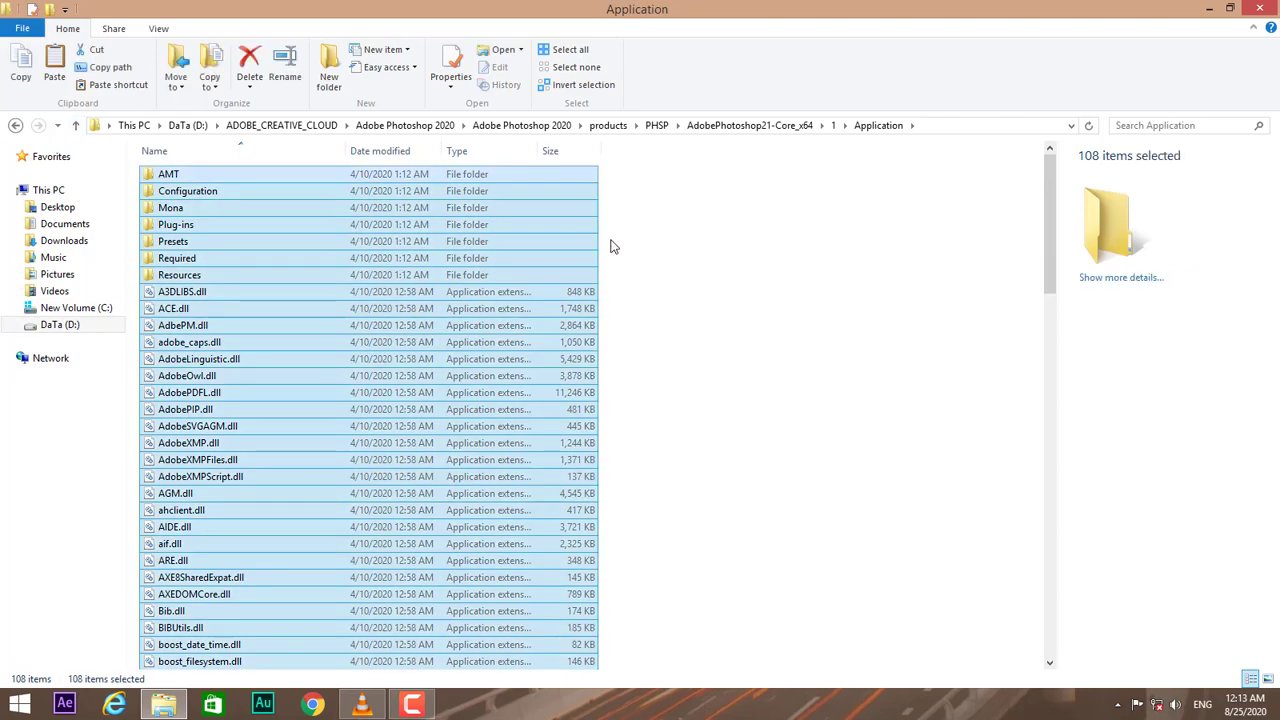
pyautogui.scroll(-3)
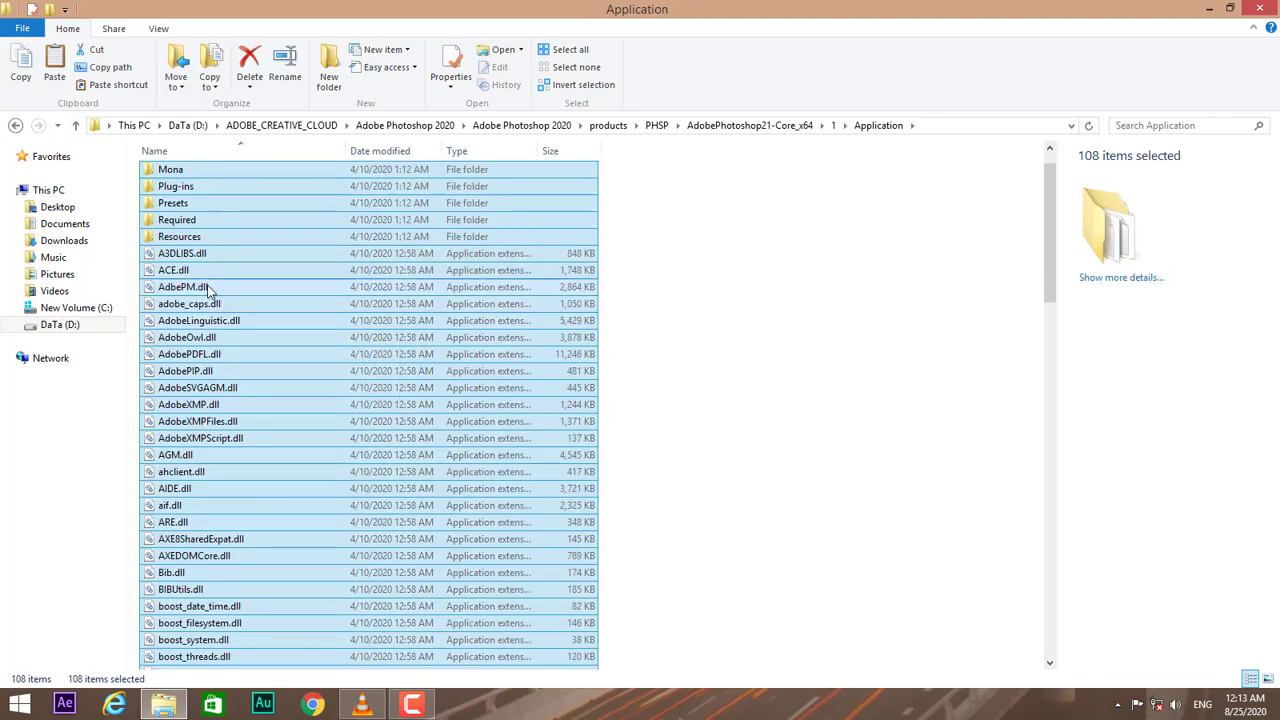
pyautogui.rightClick(180, 287)
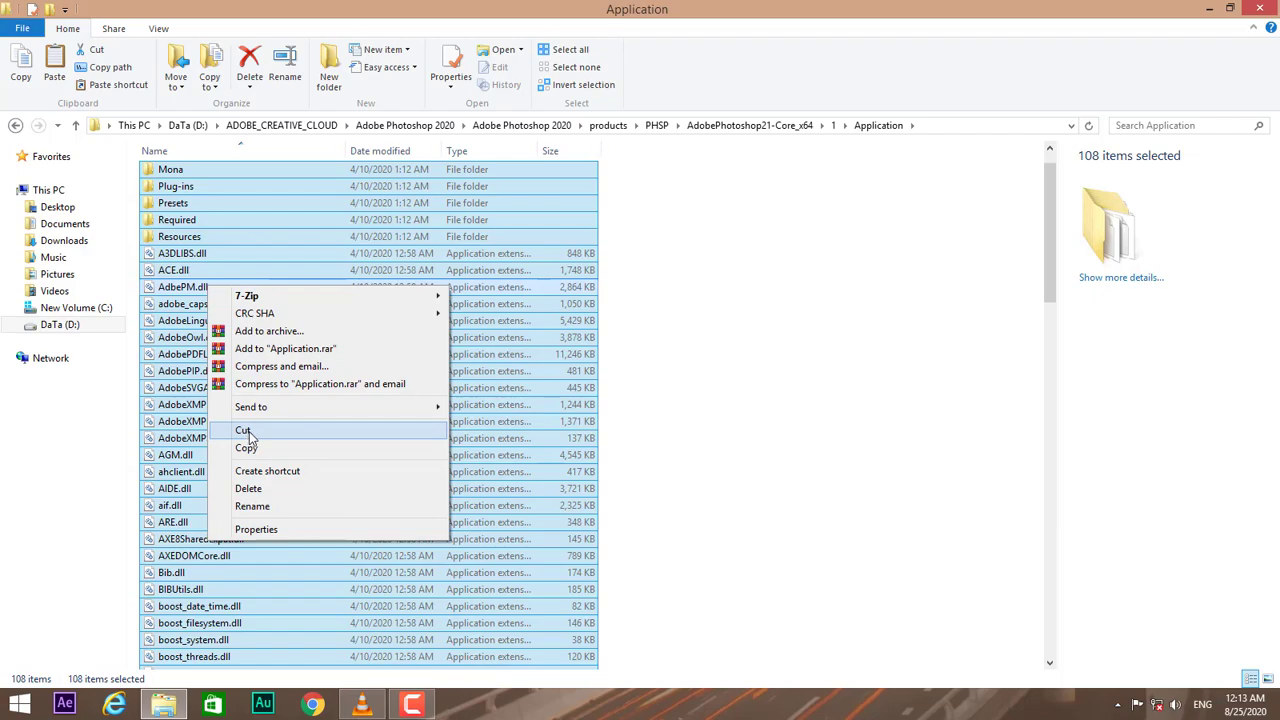
pyautogui.click(243, 430)
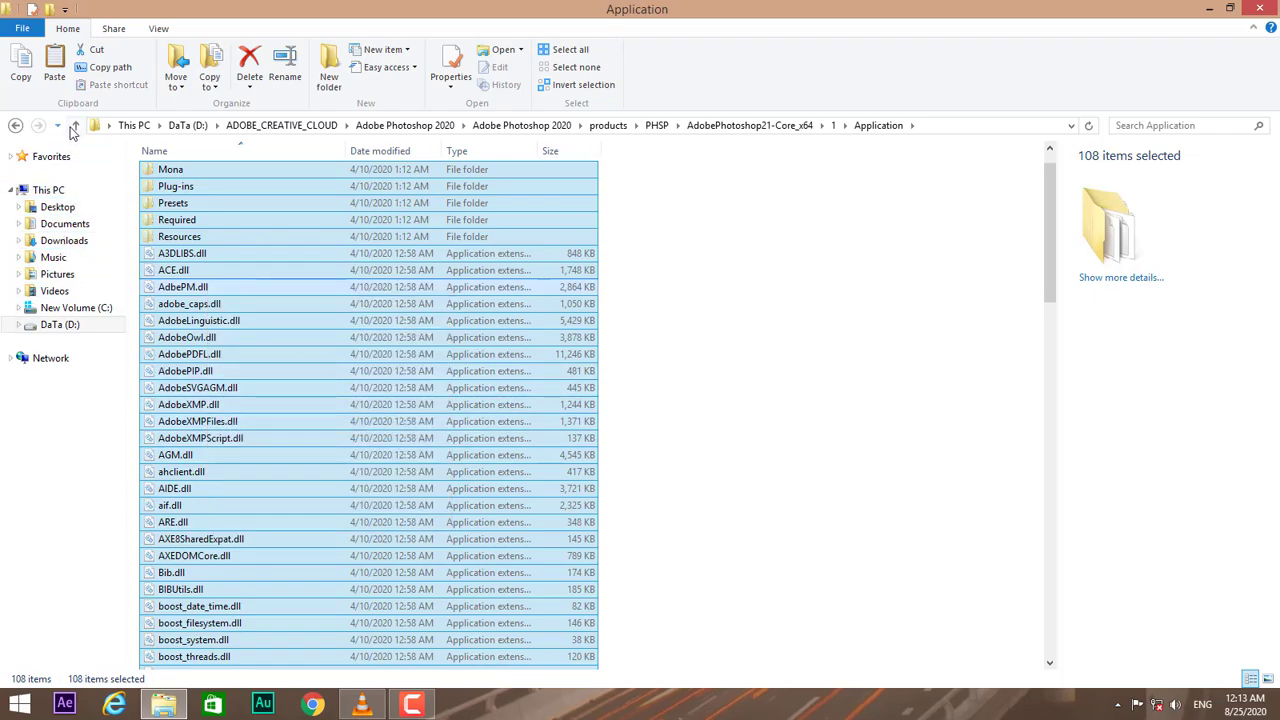
pyautogui.click(74, 125)
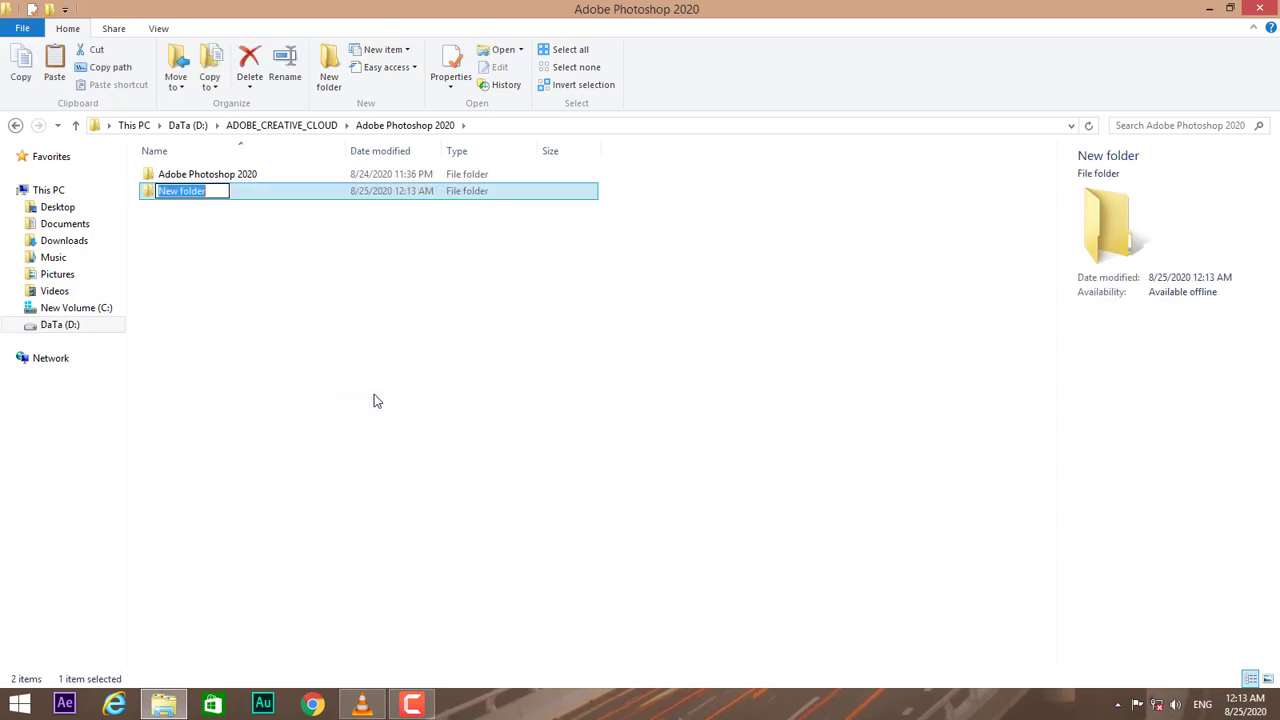
# Name the new folder 'Photoshop 2020', open it, then return to the parent directory.
pyautogui.write('Photoshop')
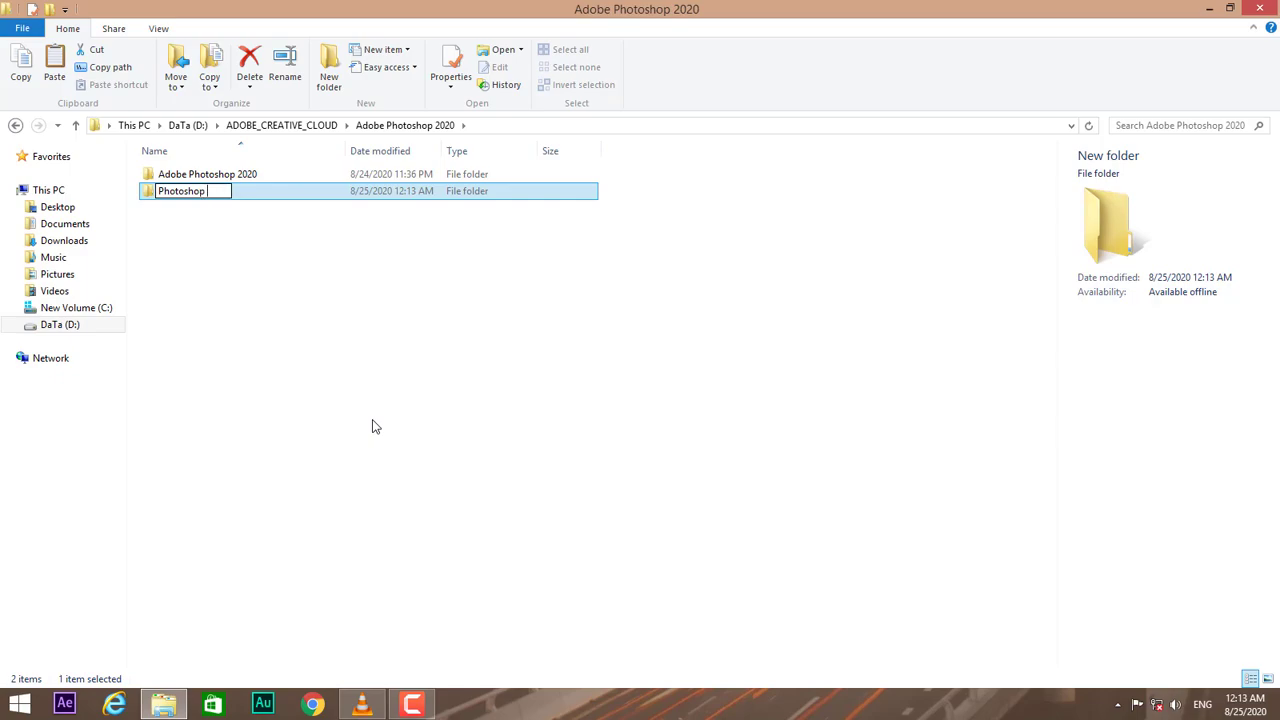
pyautogui.write('2020')
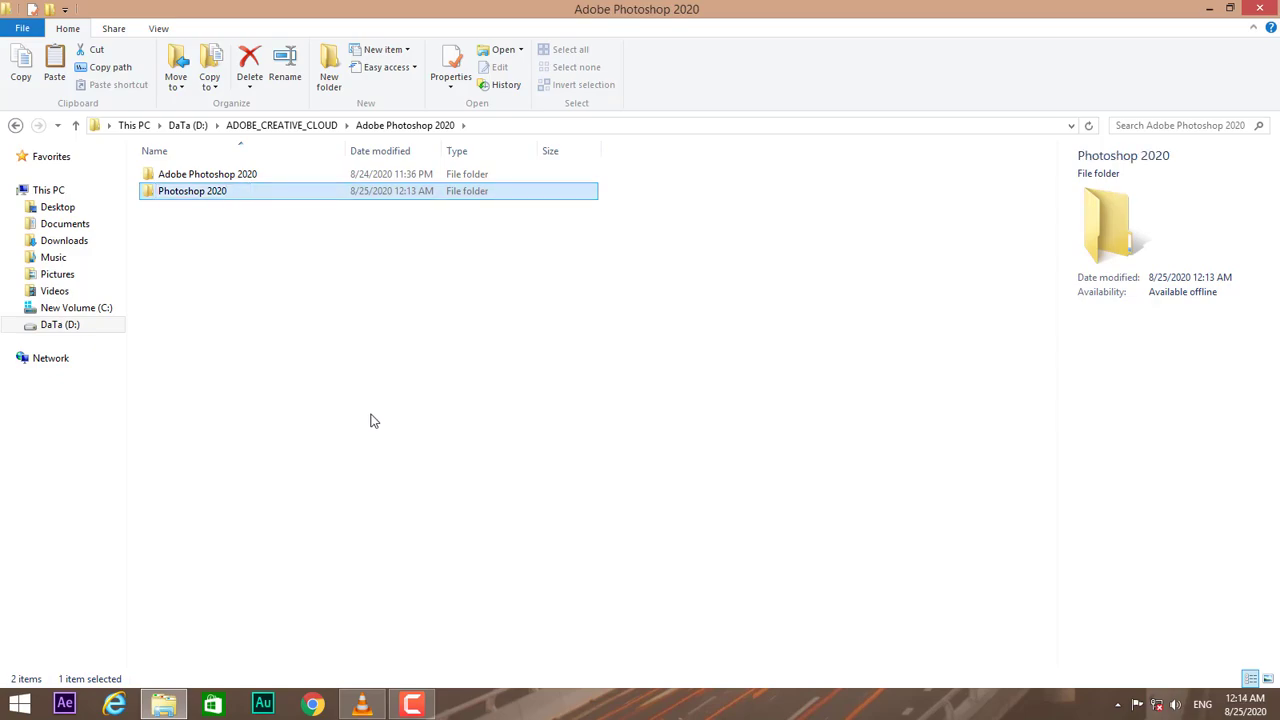
pyautogui.doubleClick(192, 190)
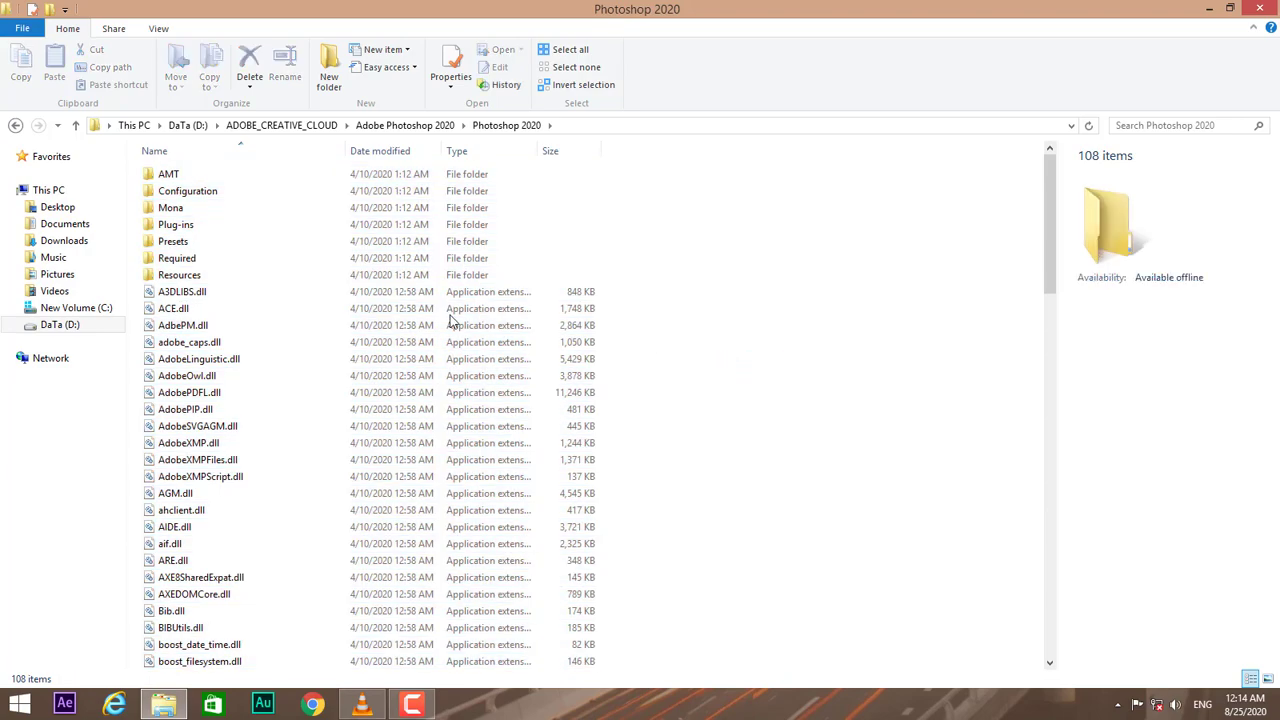
pyautogui.click(76, 125)
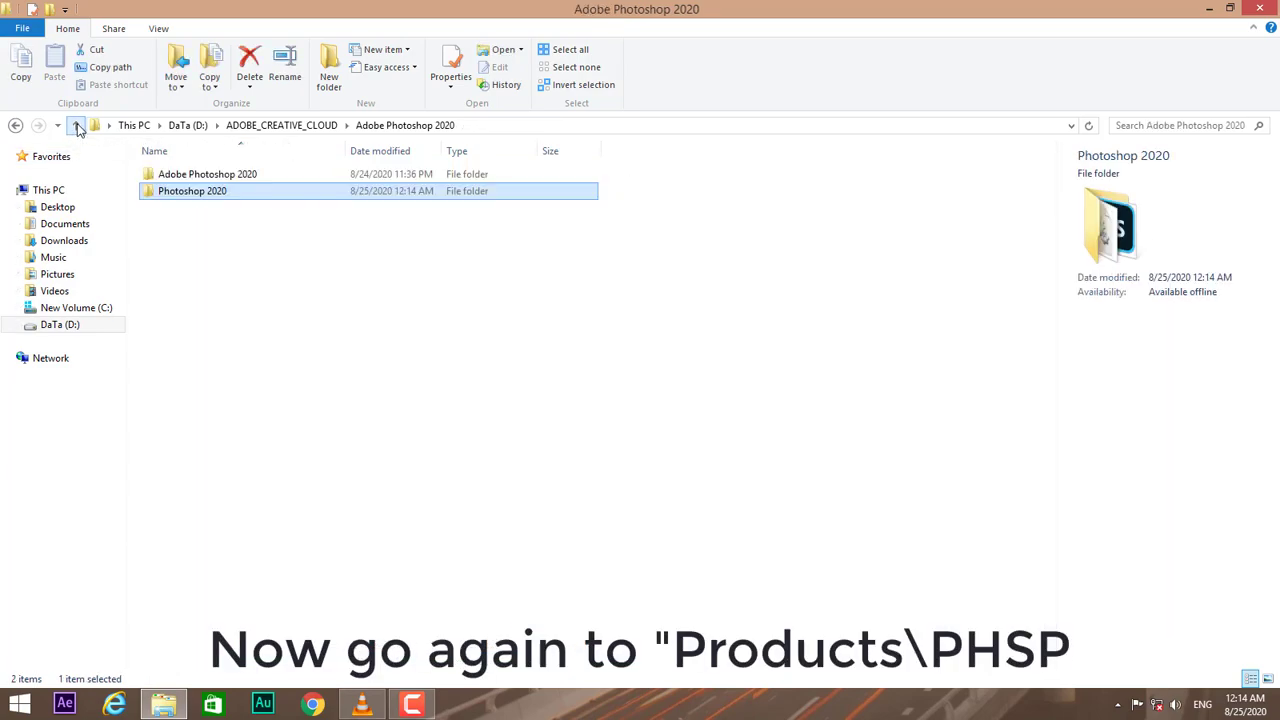
pyautogui.click(207, 174)
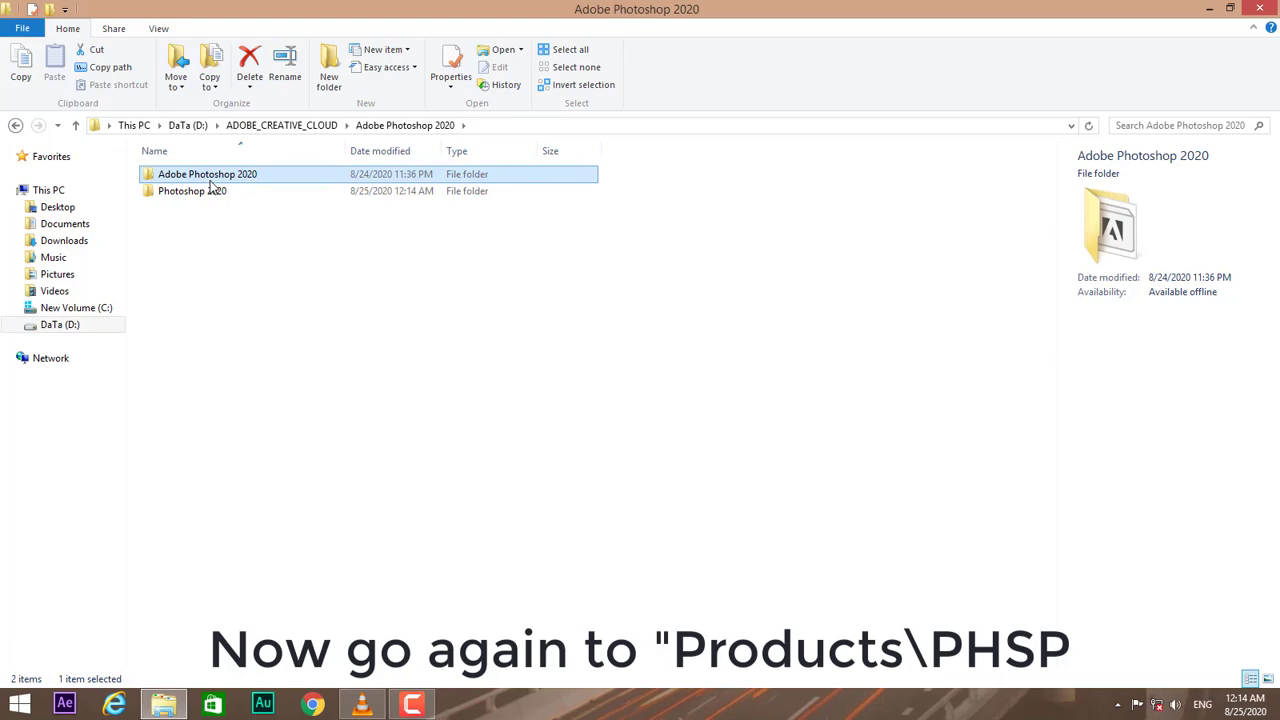
# Open products\PHSP and extract AdobePhotoshop21-en_US_x64 into its own folder.
pyautogui.doubleClick(207, 173)
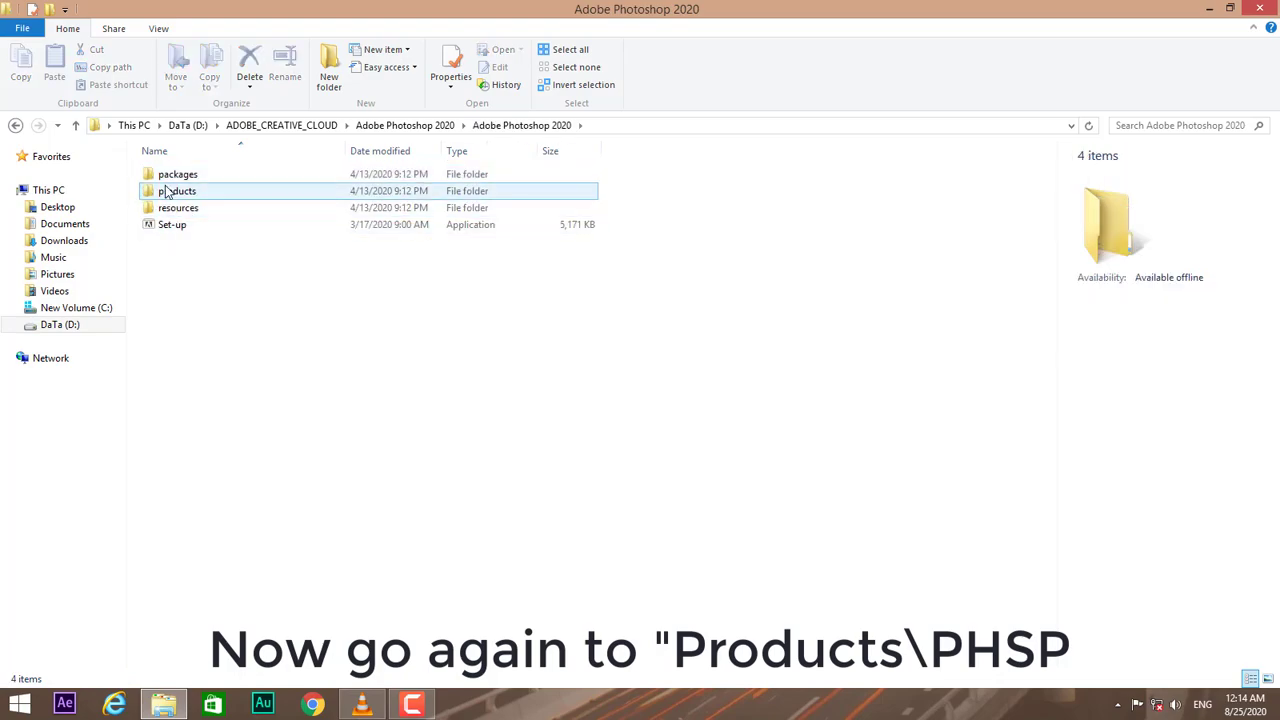
pyautogui.click(177, 191)
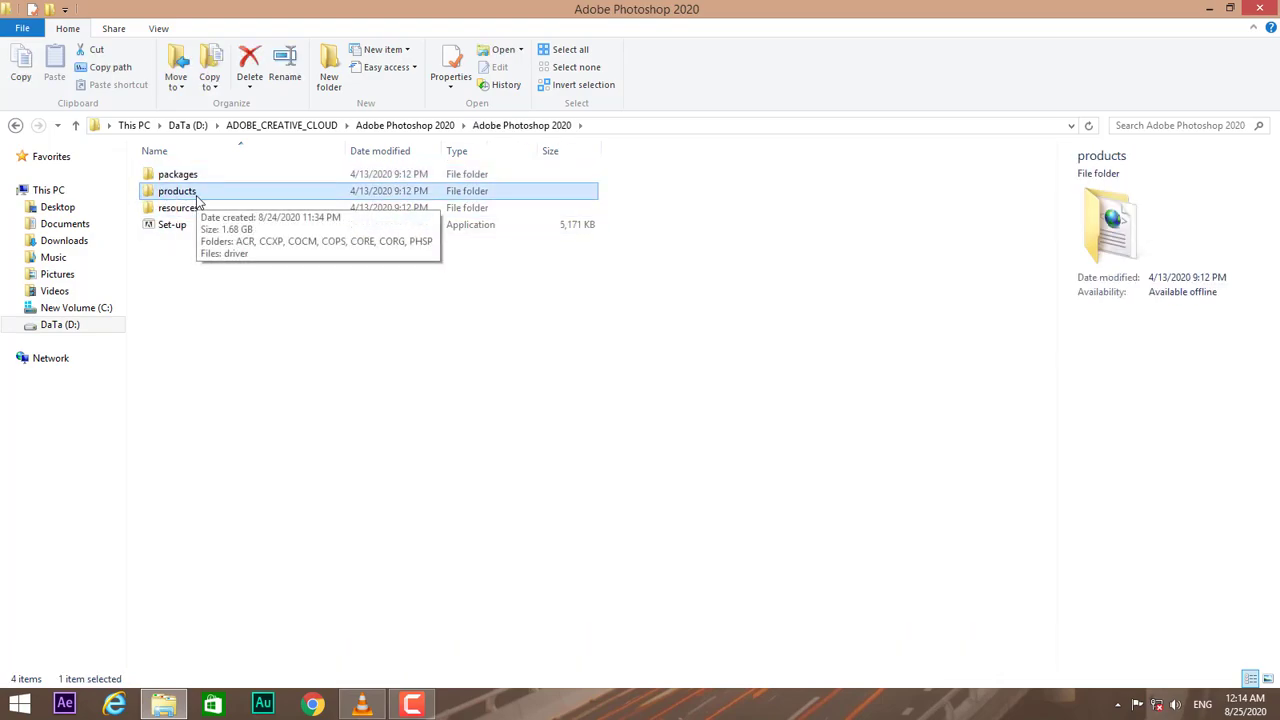
pyautogui.doubleClick(177, 191)
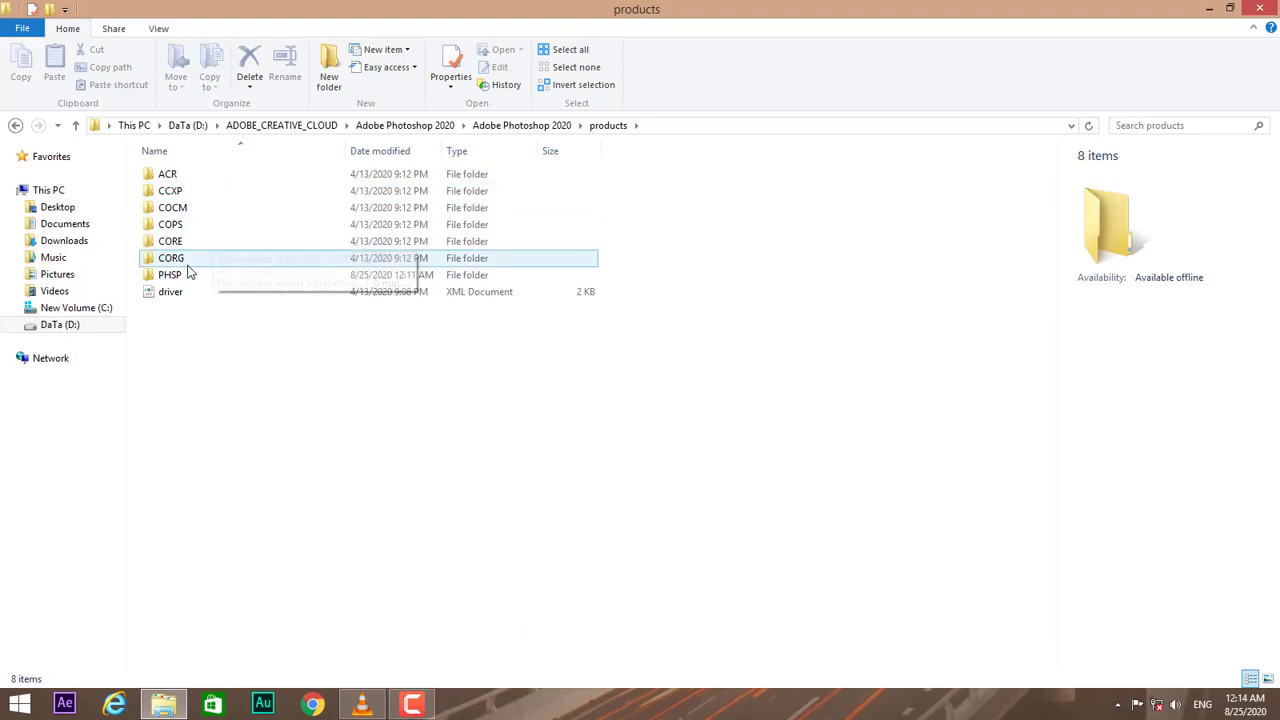
pyautogui.doubleClick(170, 274)
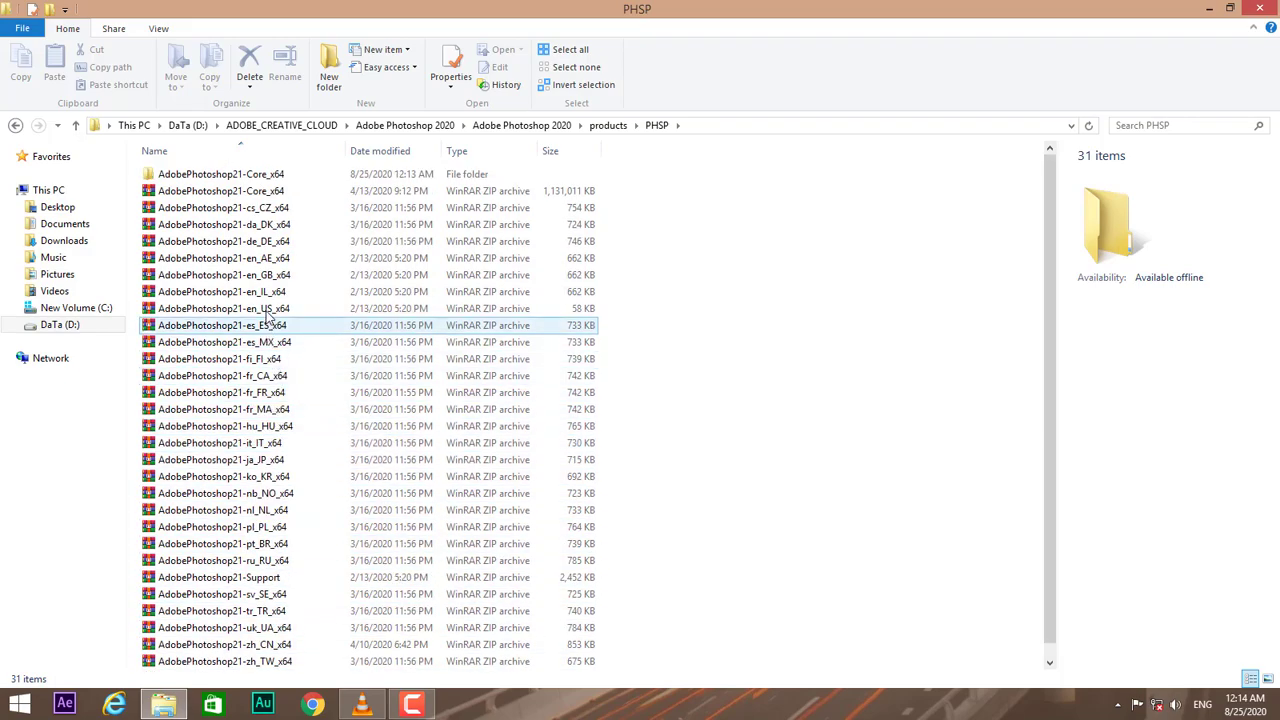
pyautogui.click(223, 308)
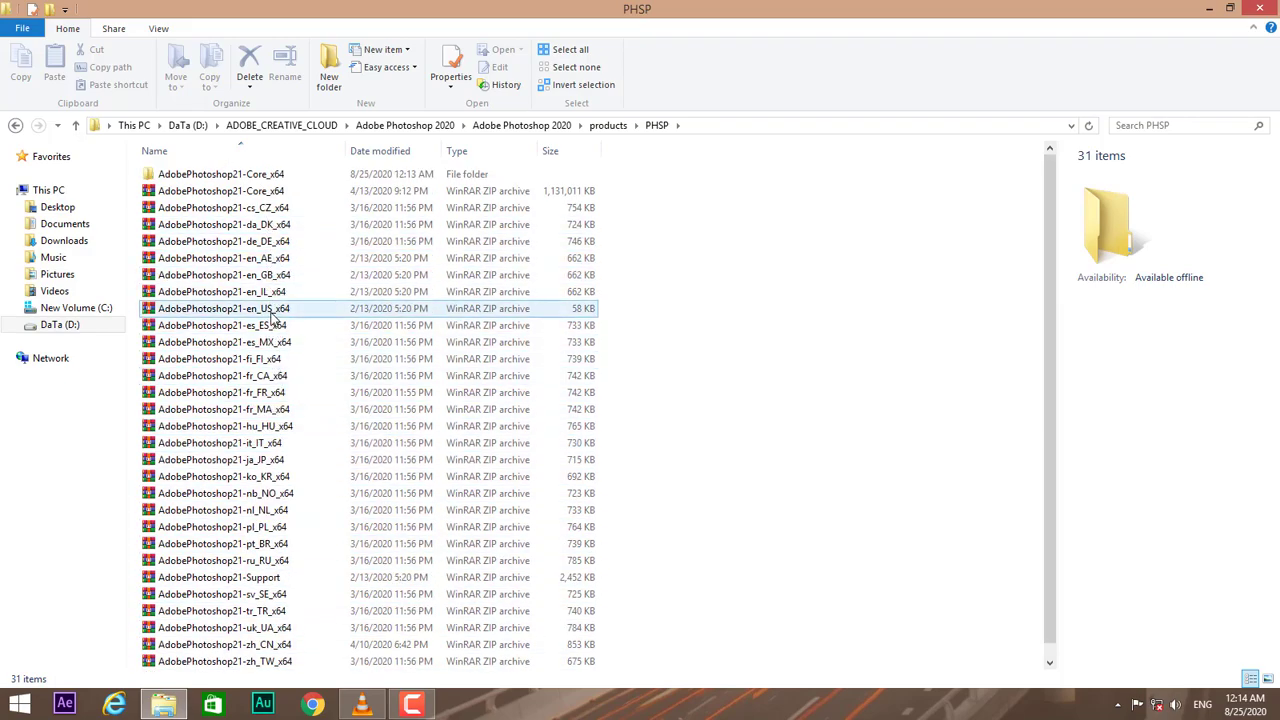
pyautogui.rightClick(224, 308)
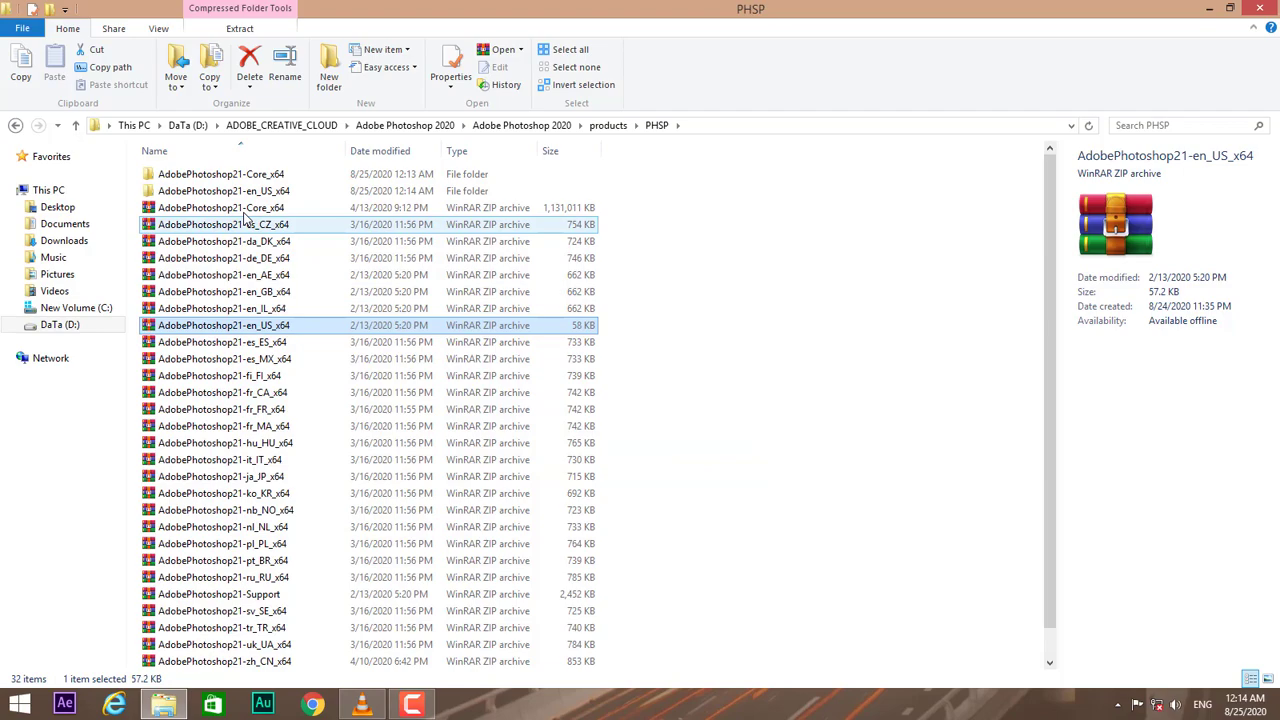
# Copy Locales from AdobePhotoshop21-en_US_x64\16 and go back up toward Photoshop 2020.
pyautogui.doubleClick(223, 325)
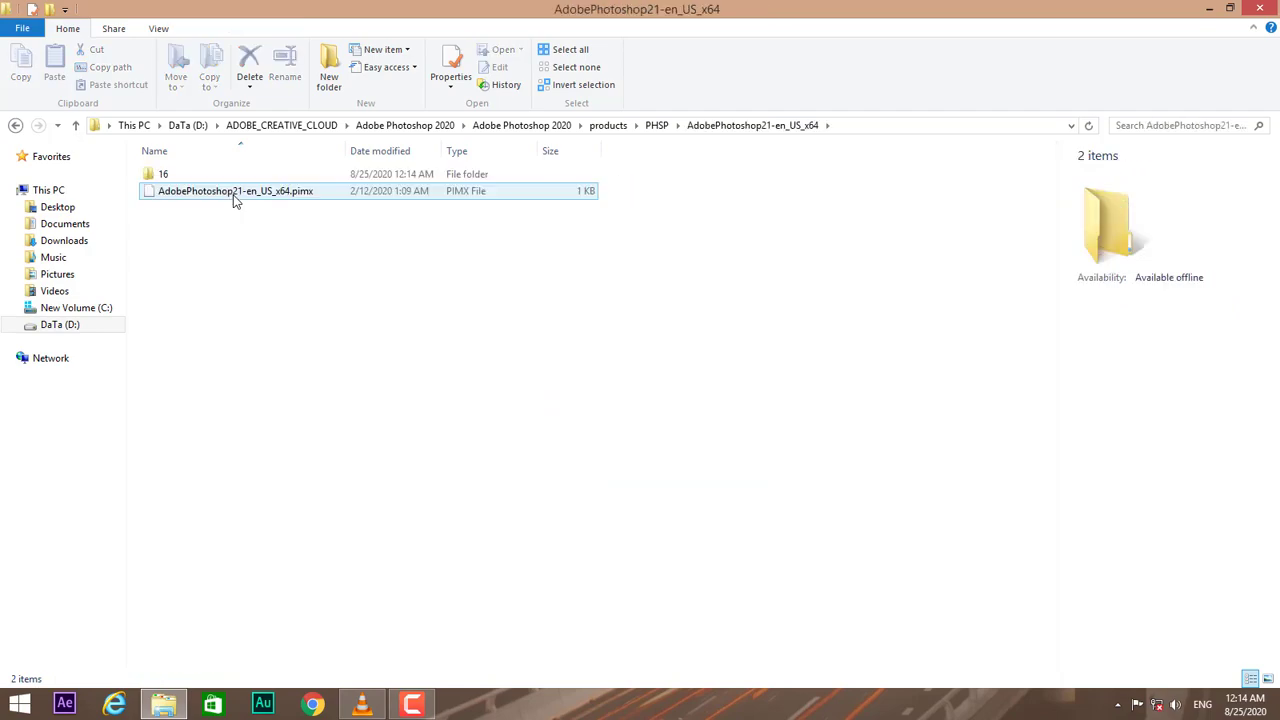
pyautogui.doubleClick(163, 173)
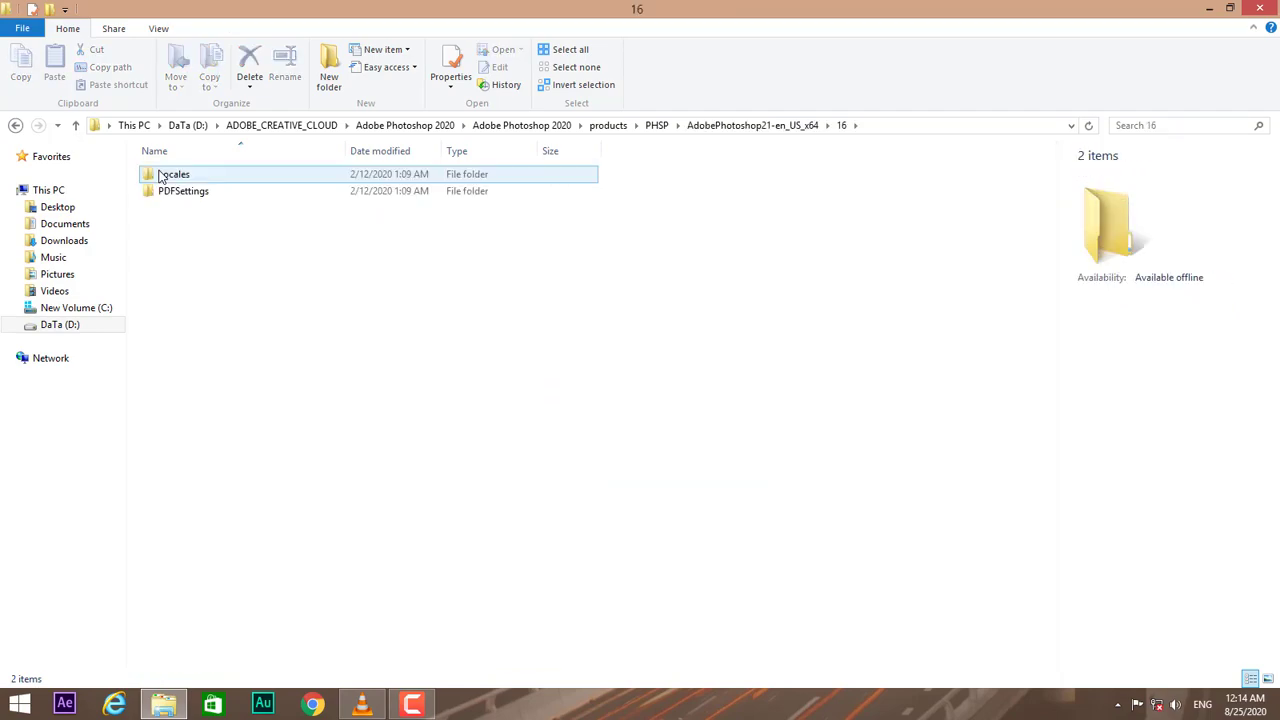
pyautogui.click(174, 174)
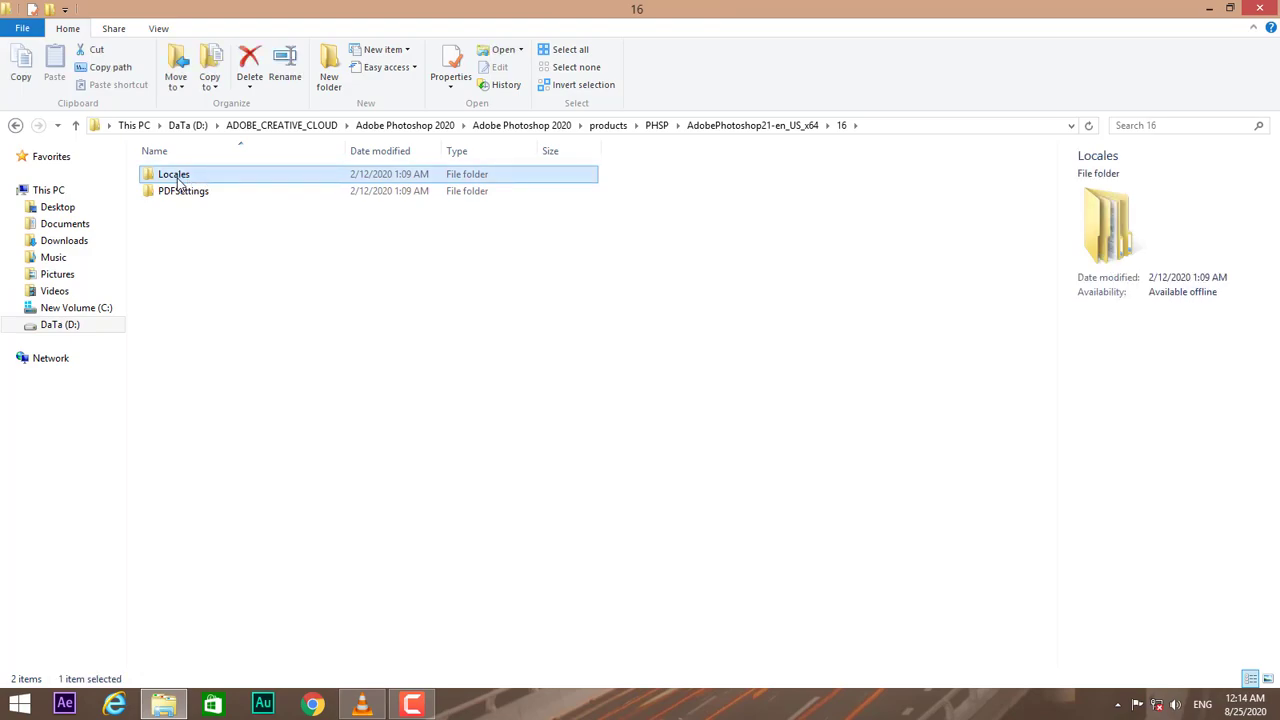
pyautogui.rightClick(174, 174)
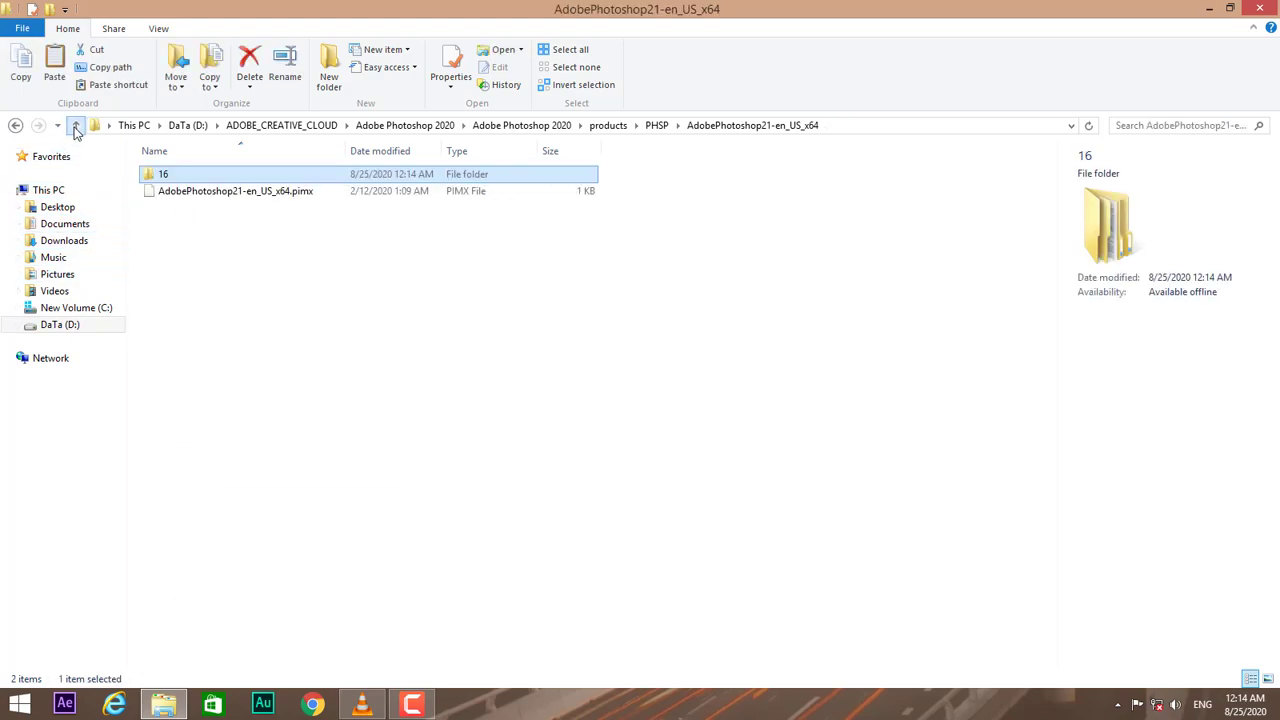
pyautogui.click(75, 125)
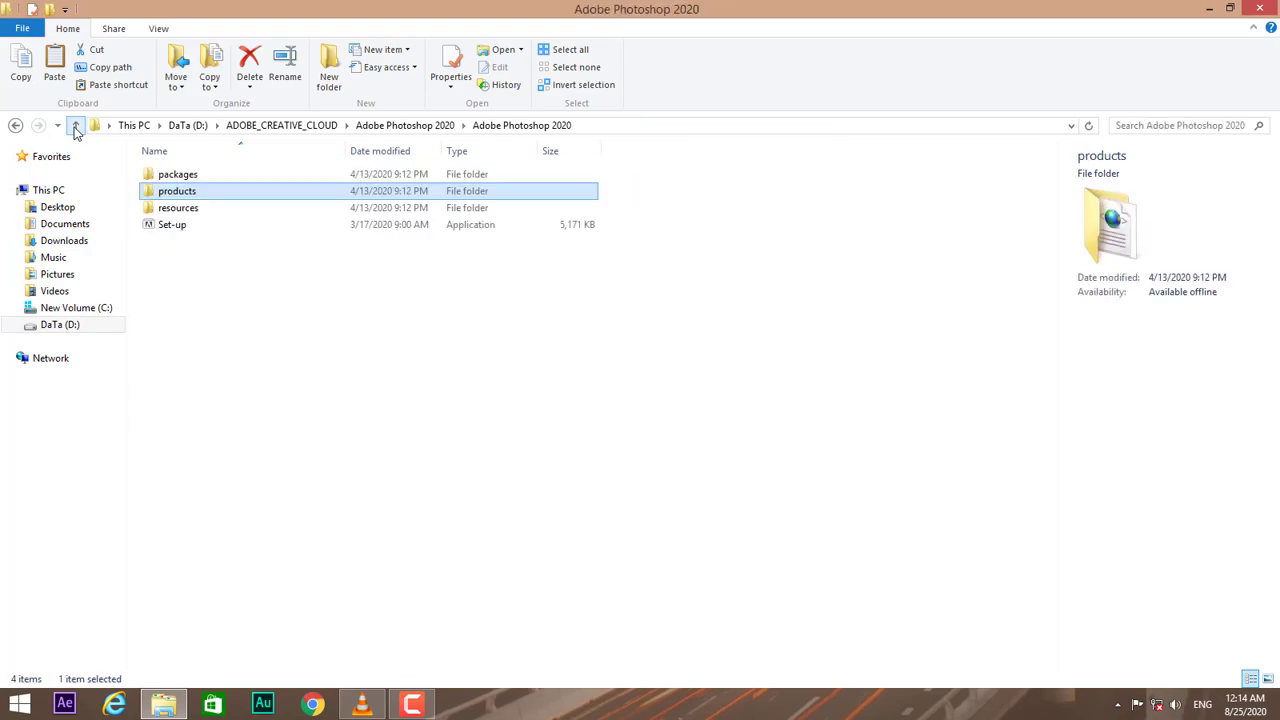
pyautogui.click(75, 125)
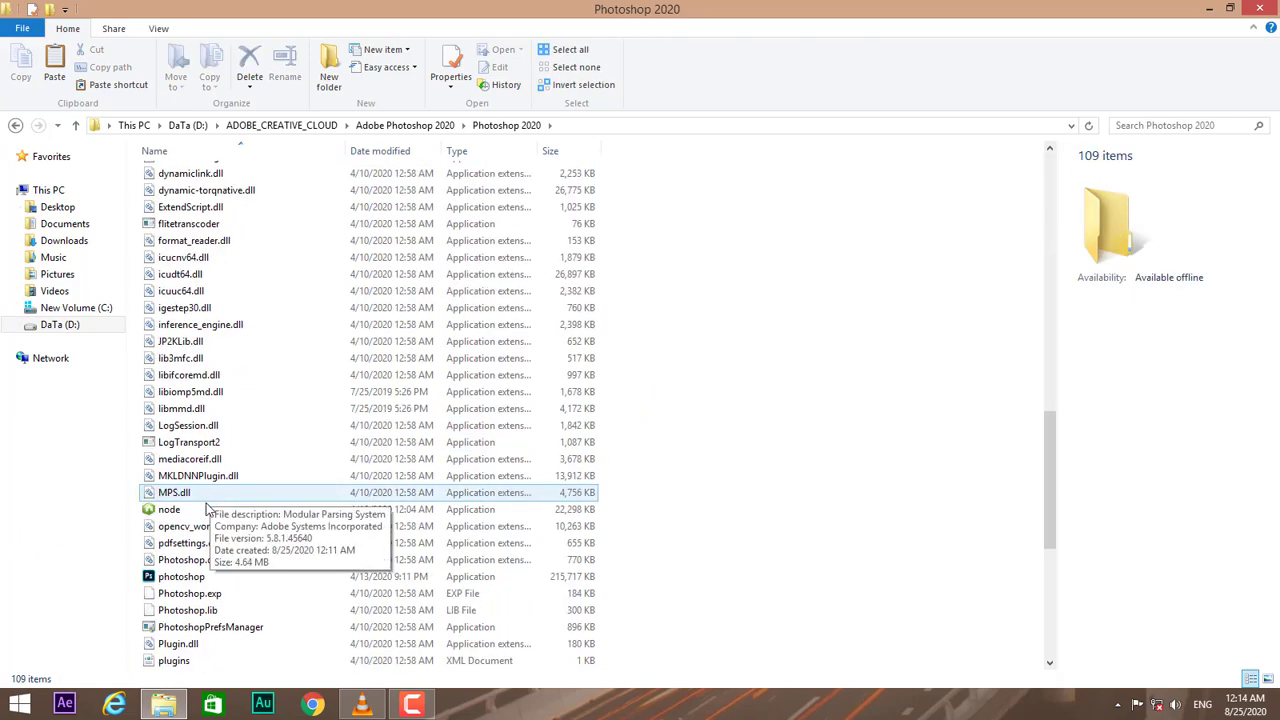
# Run photoshop.exe from the Photoshop 2020 folder.
pyautogui.click(181, 576)
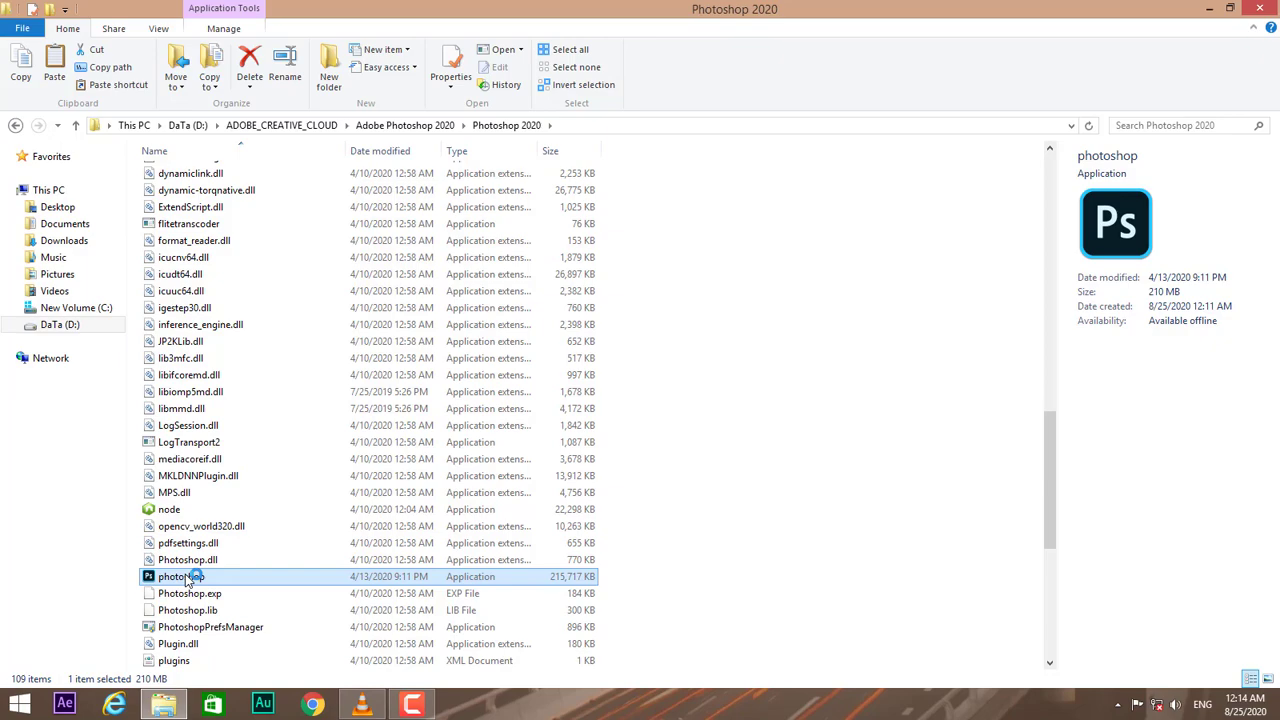
pyautogui.doubleClick(180, 576)
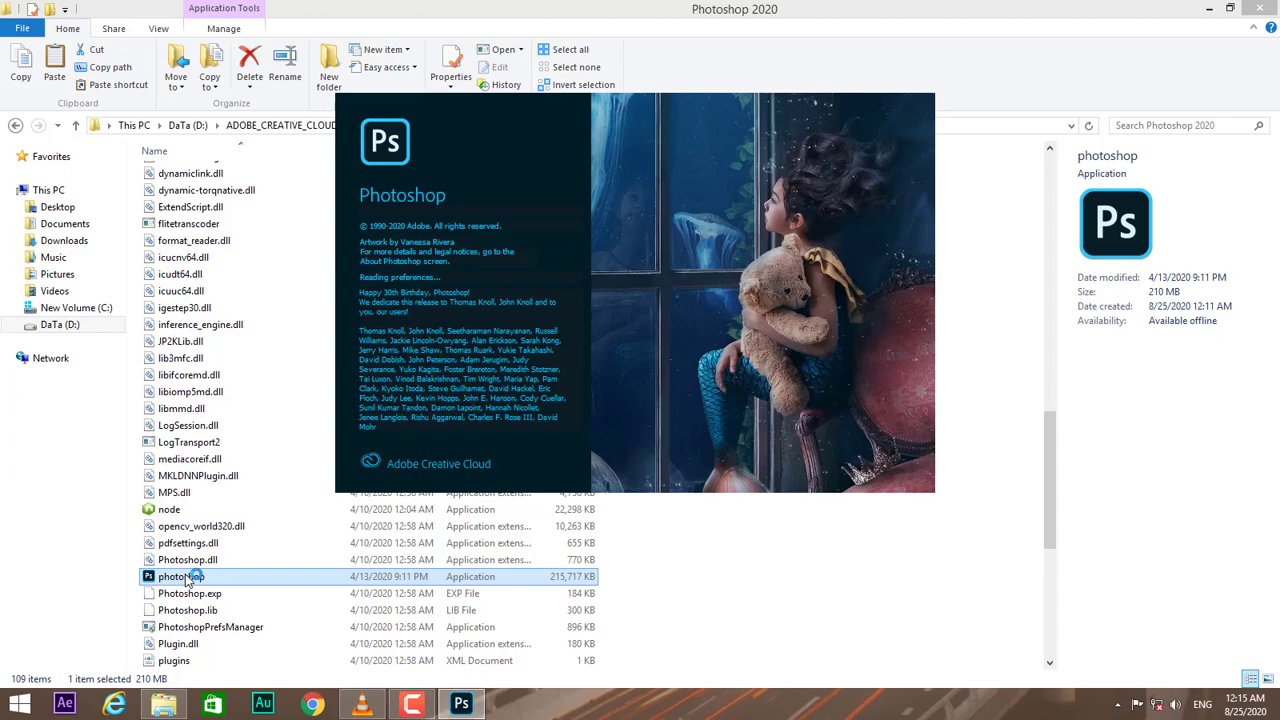